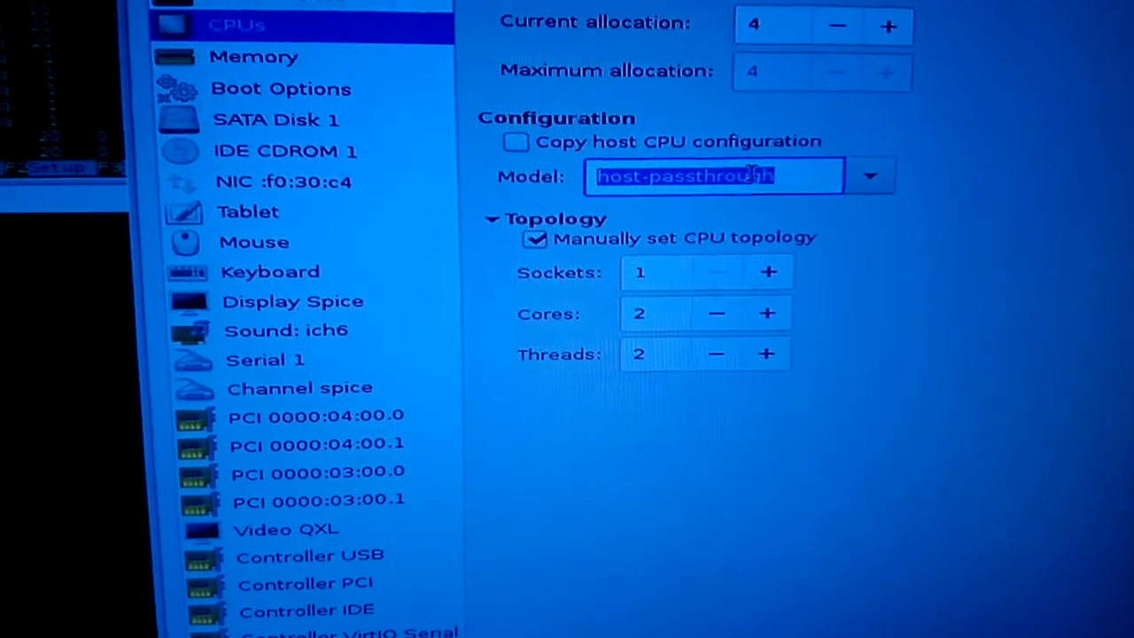
- Run virsh edit AMD (no changes reported), then retype virsh edit AMD at the prompt
{"action": "left_click", "coordinate": [868, 176]}
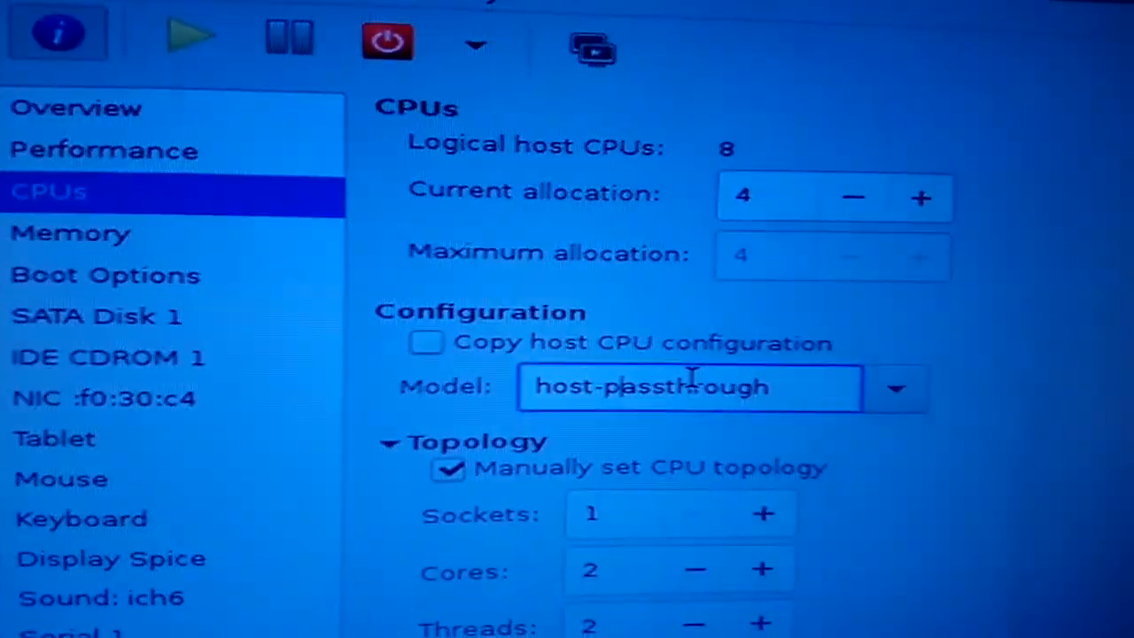
{"action": "scroll", "scroll_direction": "down", "scroll_amount": 3}
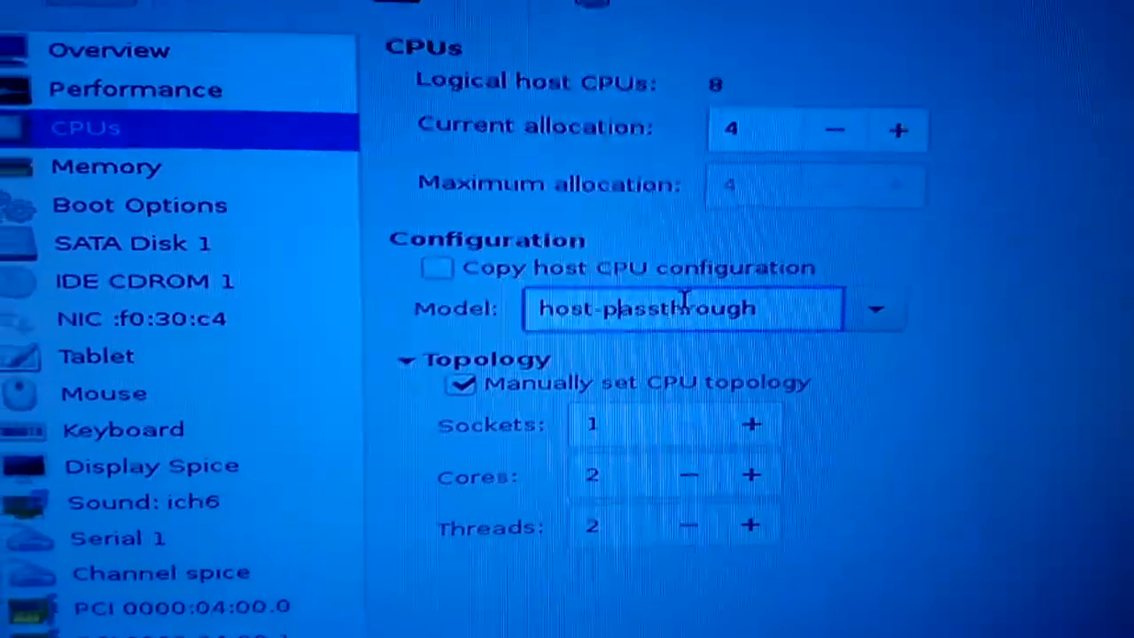
{"action": "scroll", "scroll_direction": "down", "scroll_amount": 3}
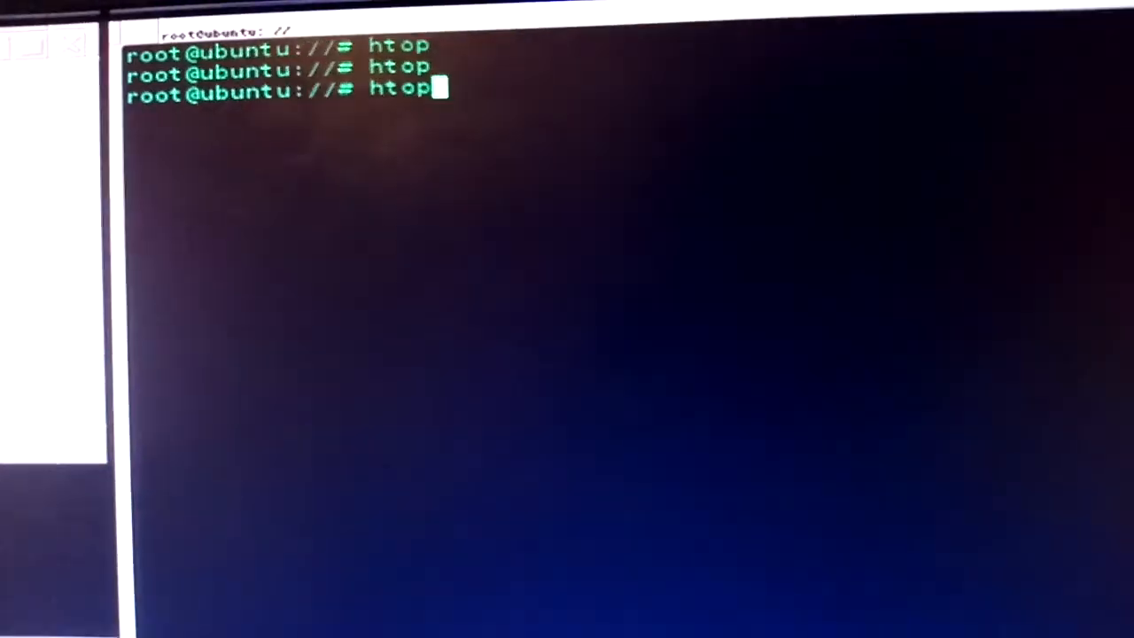
{"action": "type", "text": "virsh edit AMD"}
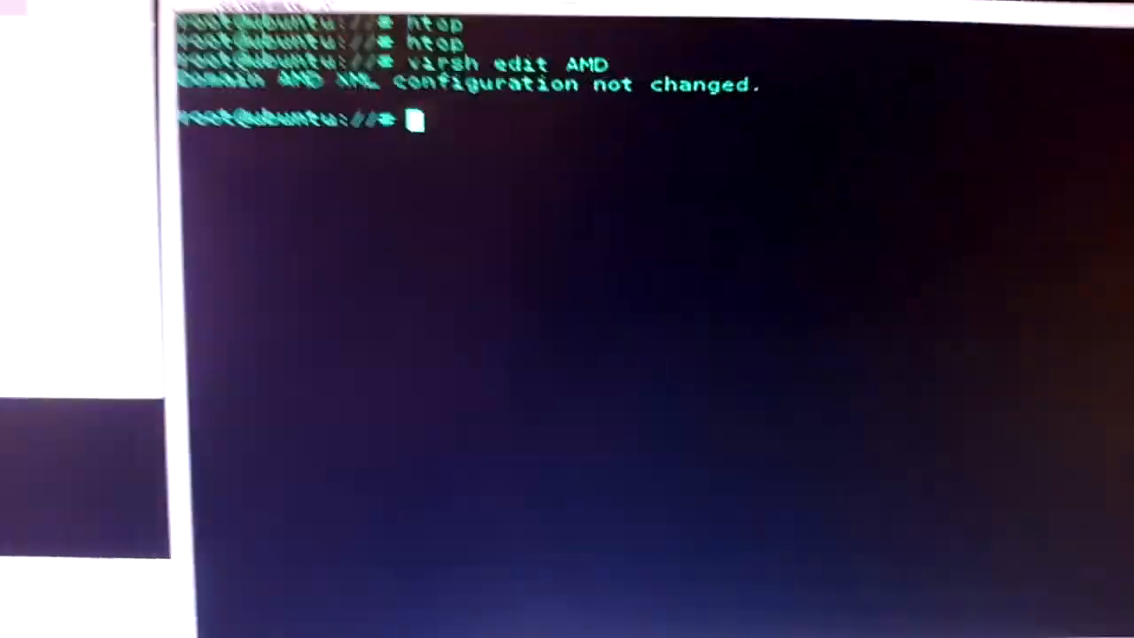
{"action": "type", "text": "virsh edit AMD"}
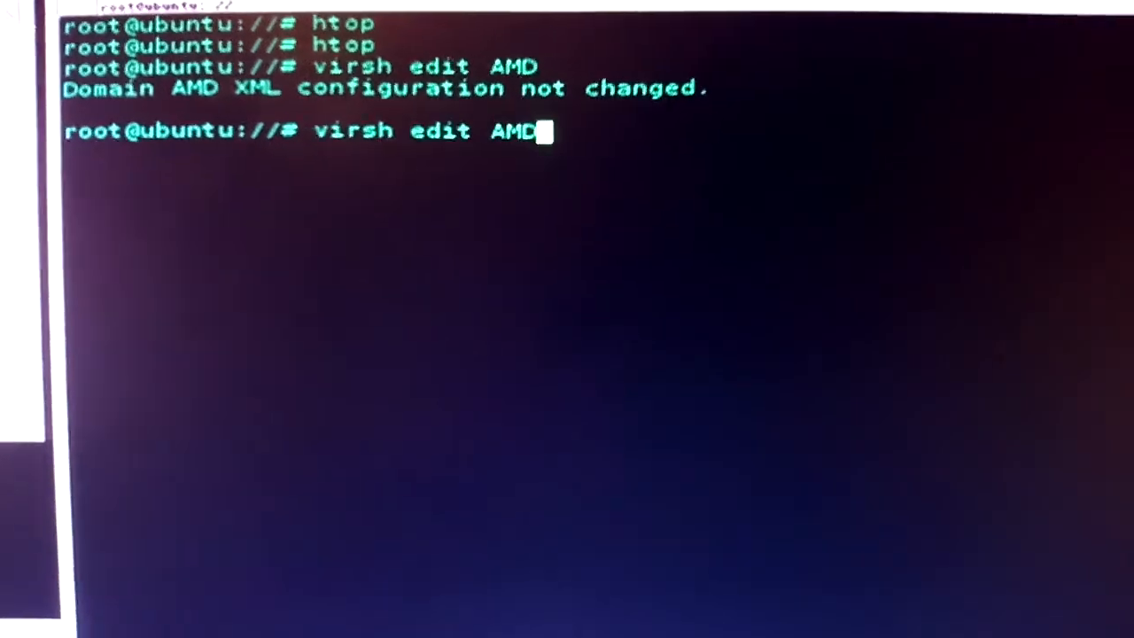